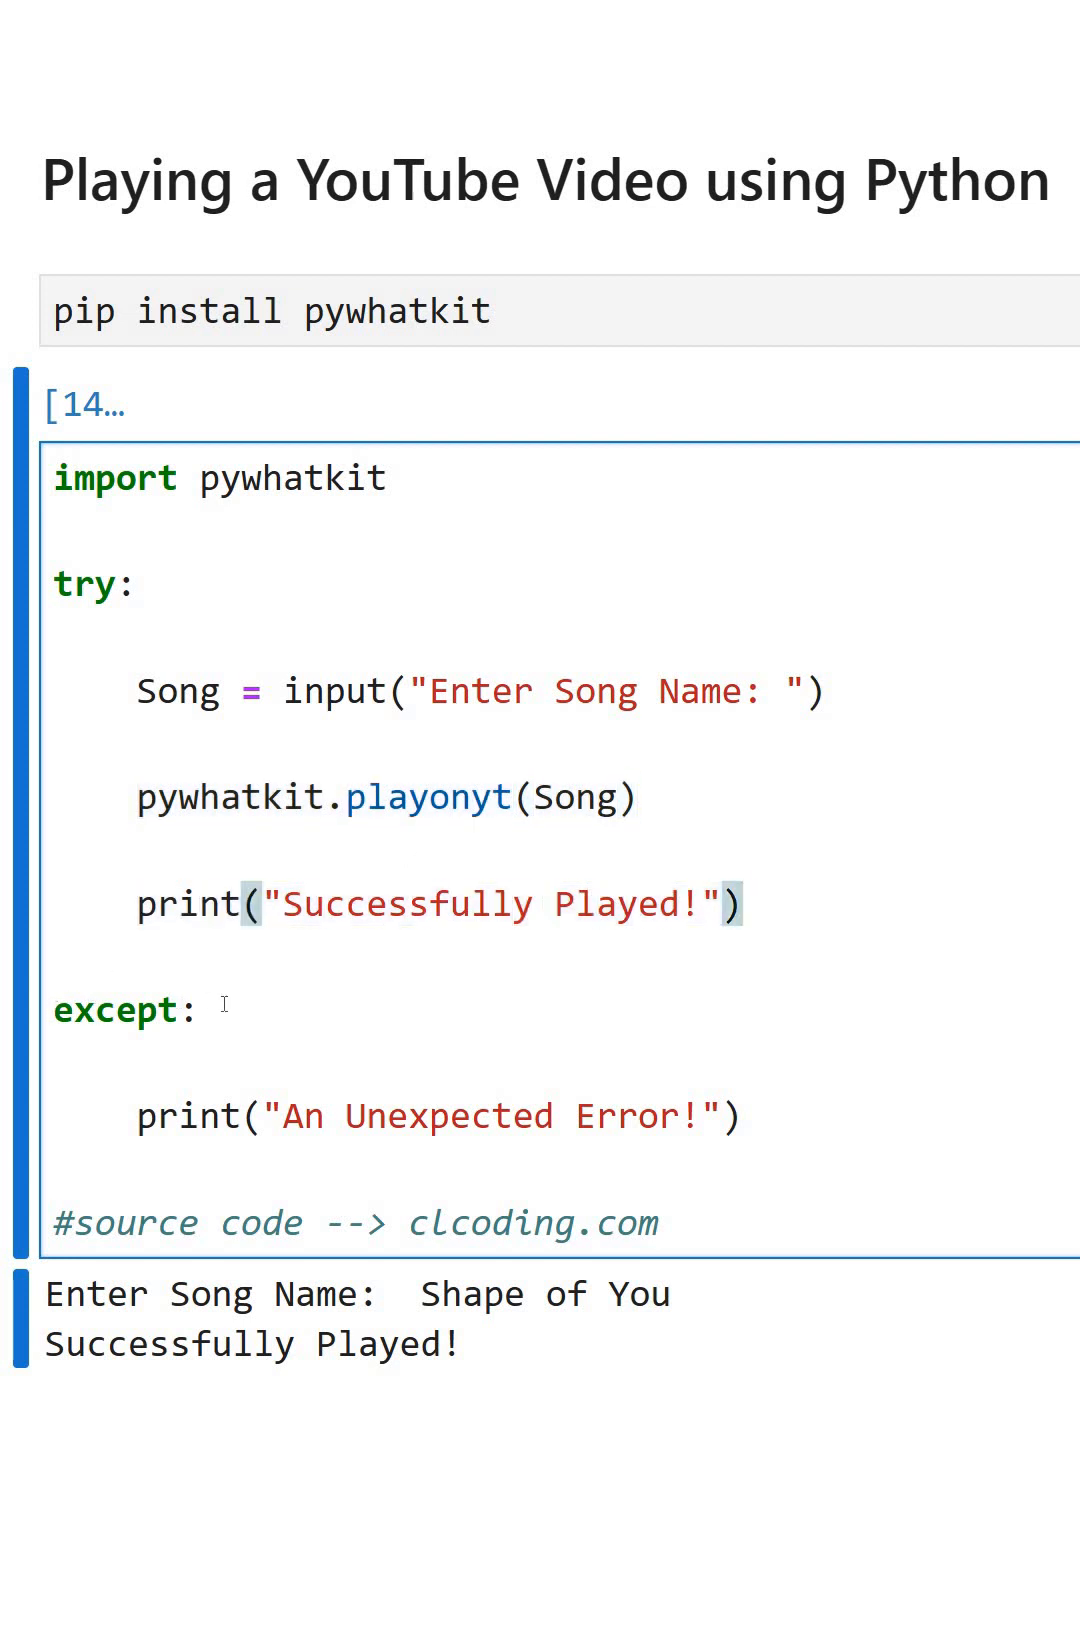
Step: Rerun the pywhatkit cell and submit 'Shape of You' as the song name
{"action": "left_click_drag", "start_coordinate": [135, 1116], "coordinate": [509, 1116]}
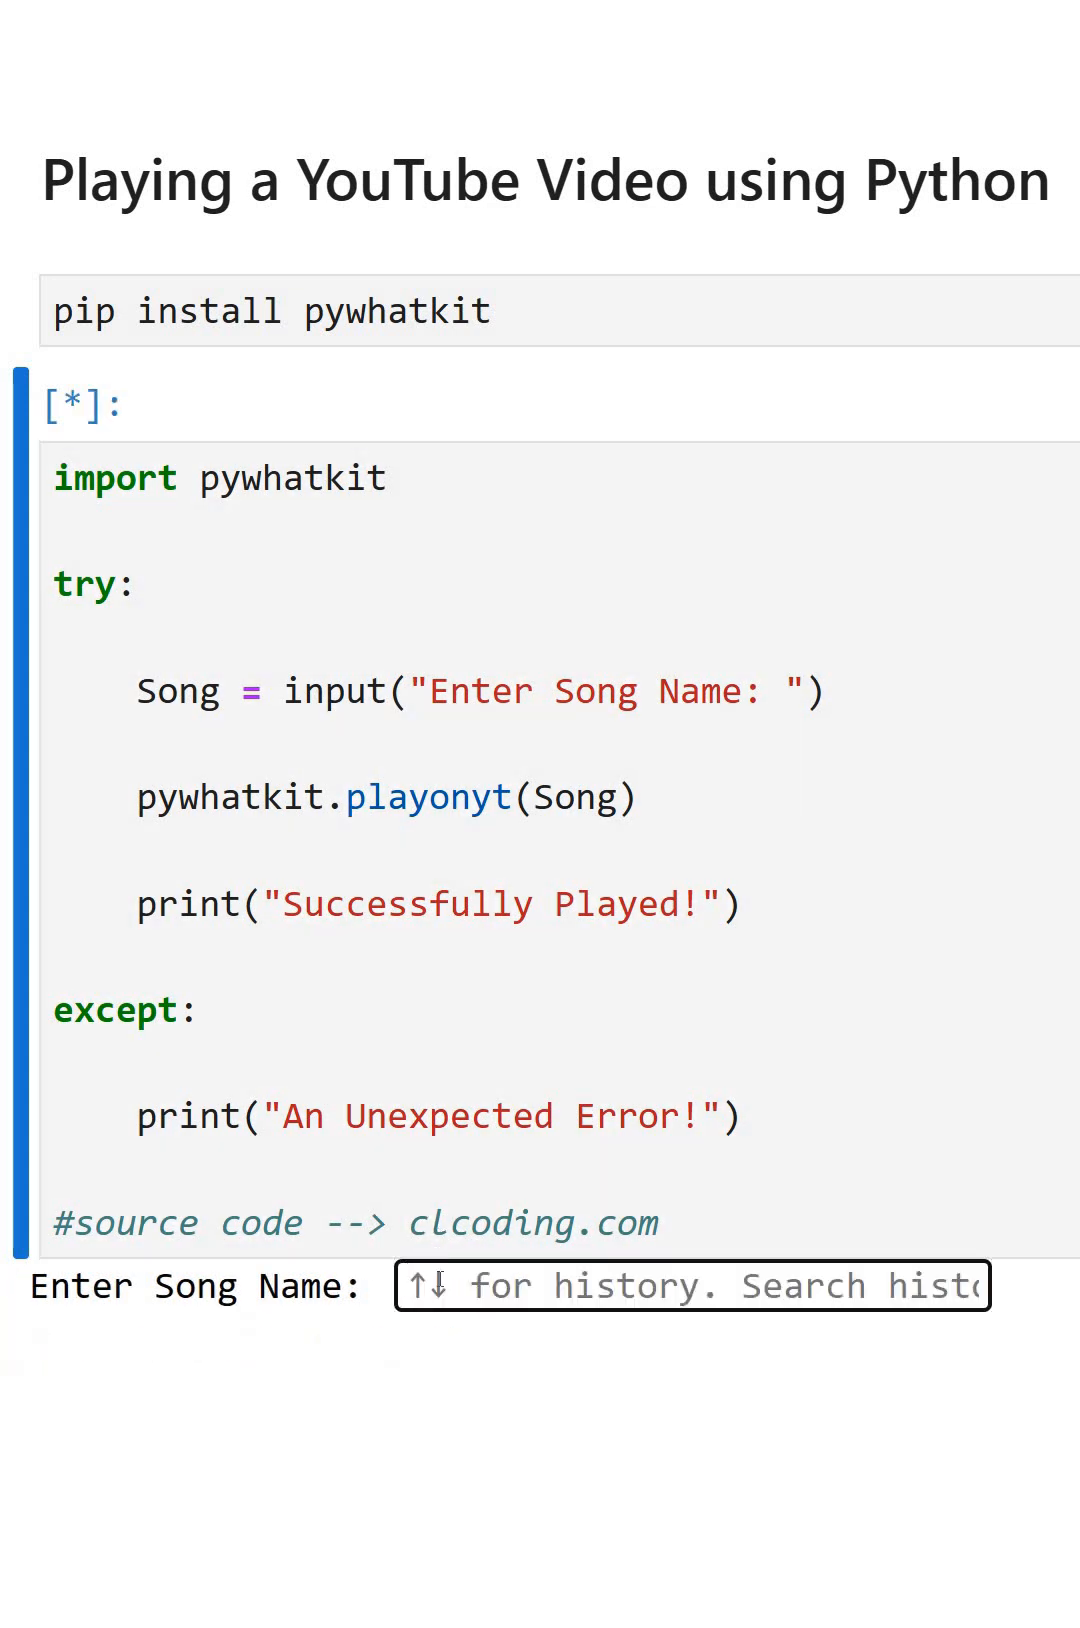
{"action": "type", "text": "Shape of You"}
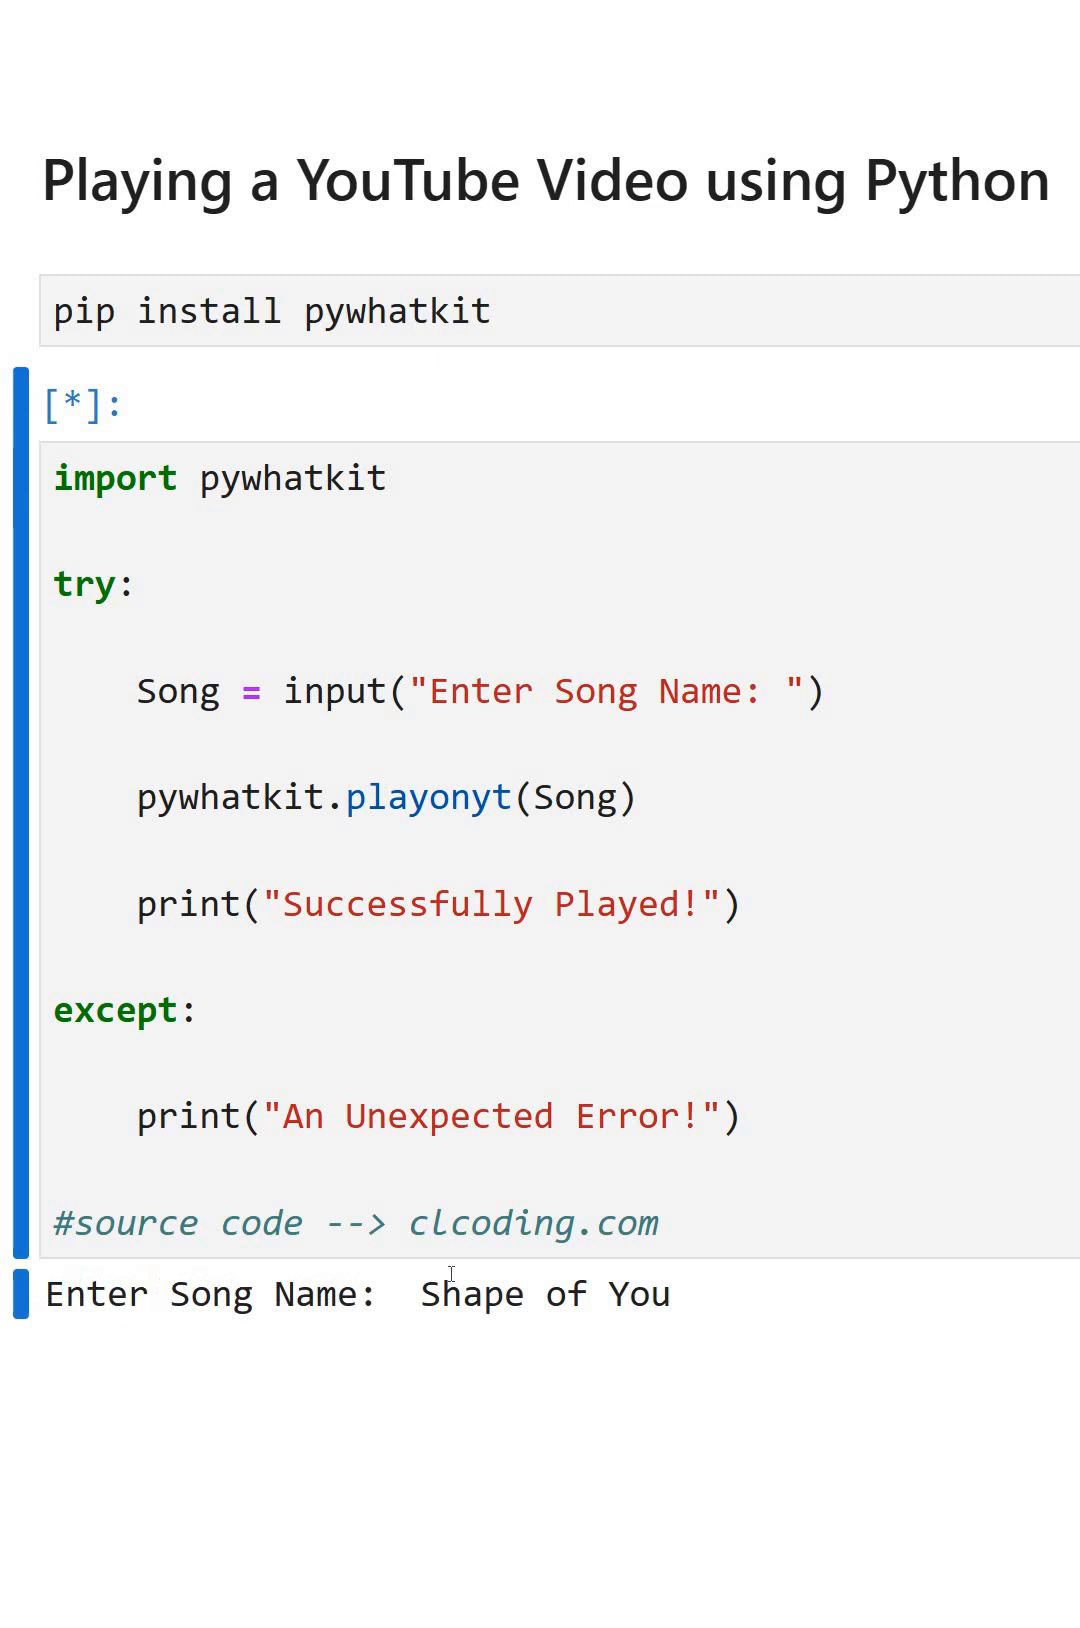
{"action": "key", "text": "enter"}
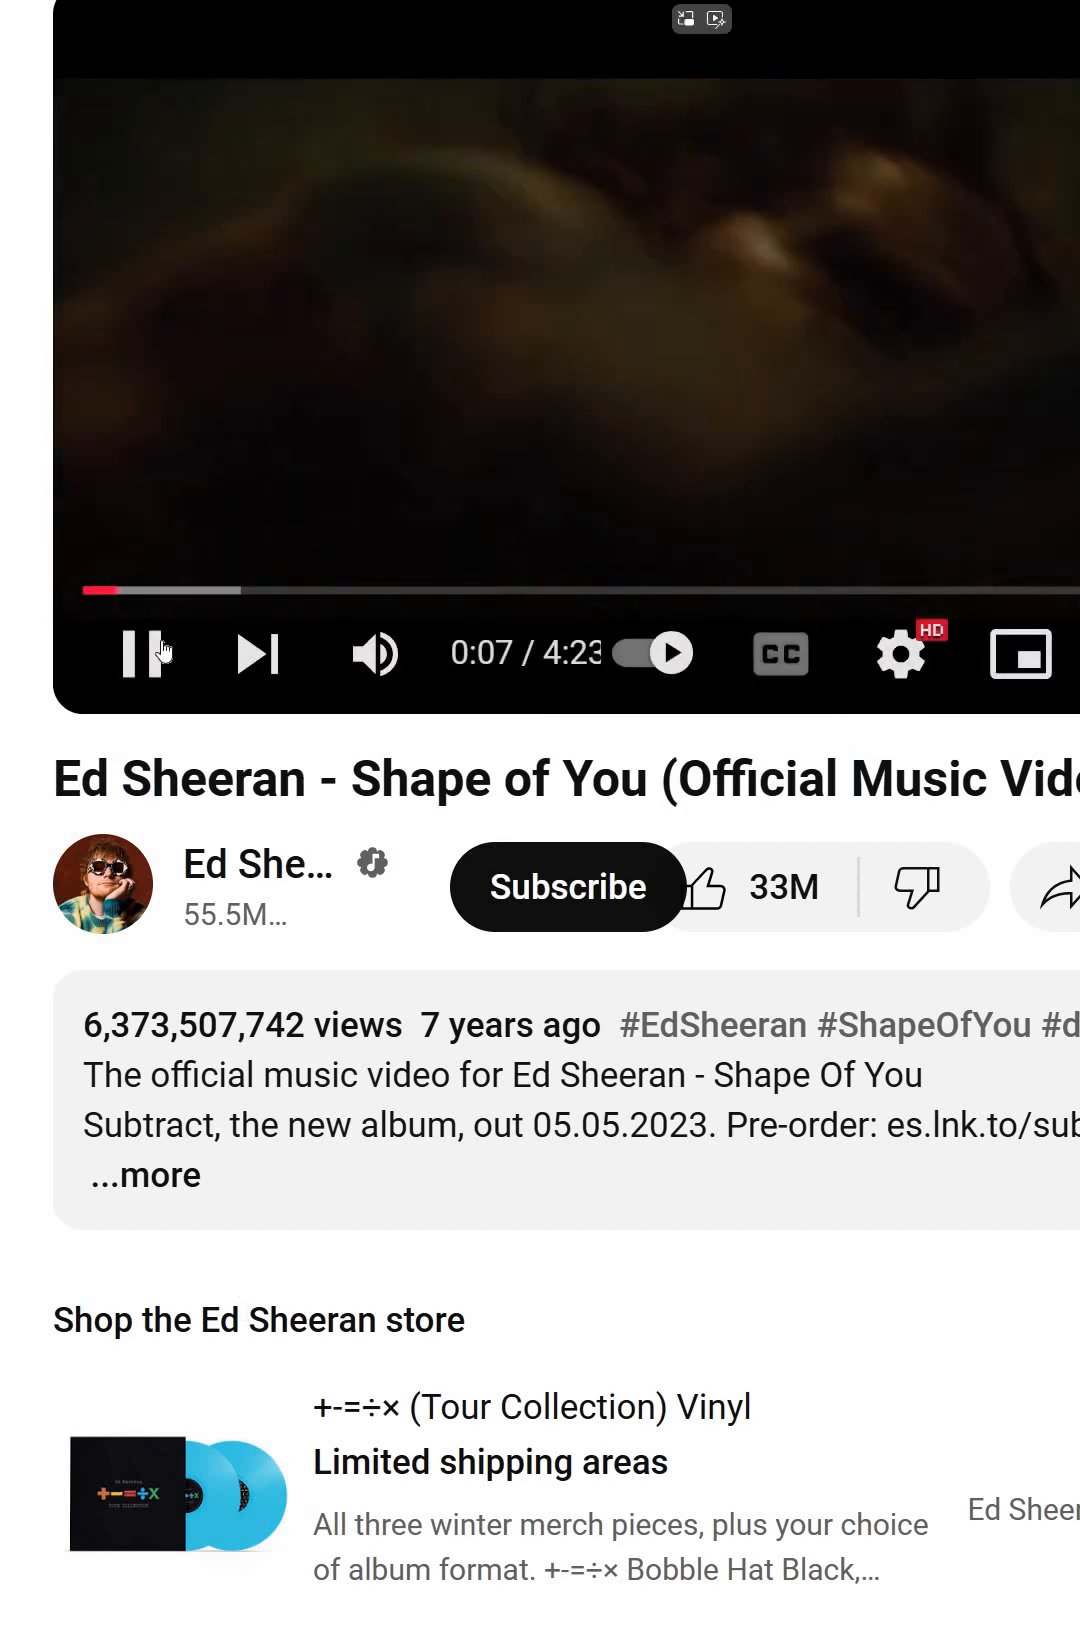
Step: Pause the Ed Sheeran 'Shape of You' video at 0:08
{"action": "left_click", "coordinate": [140, 654]}
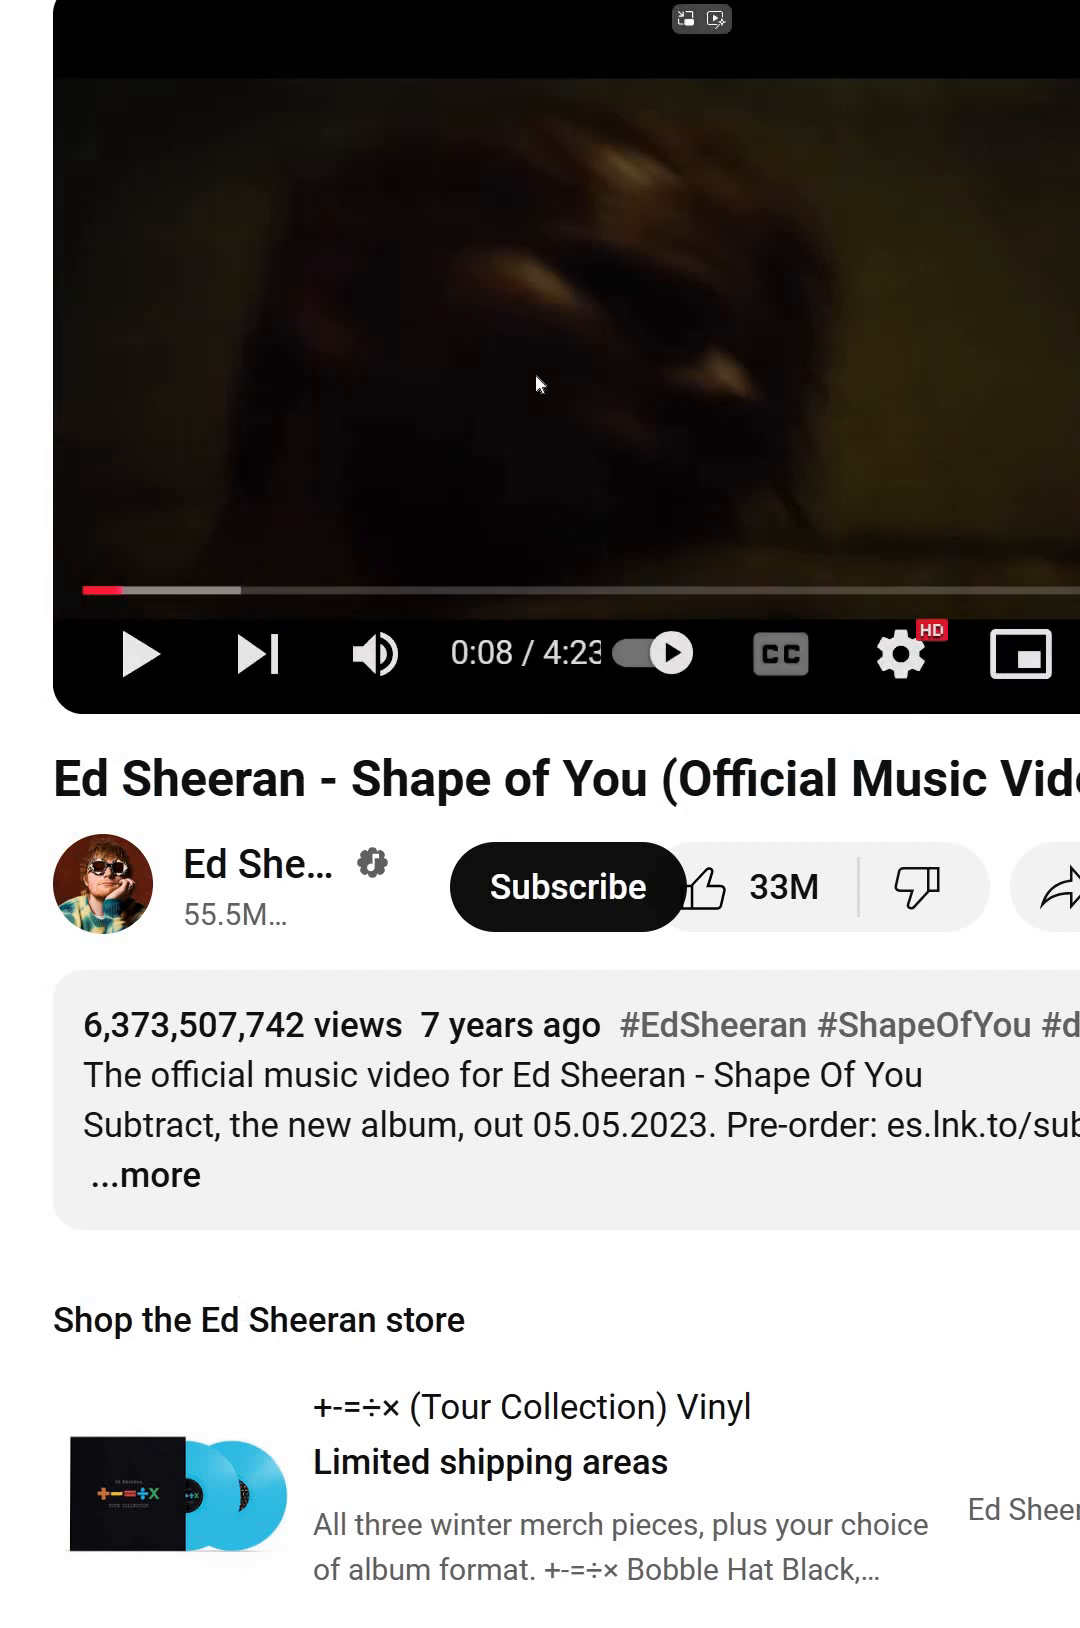